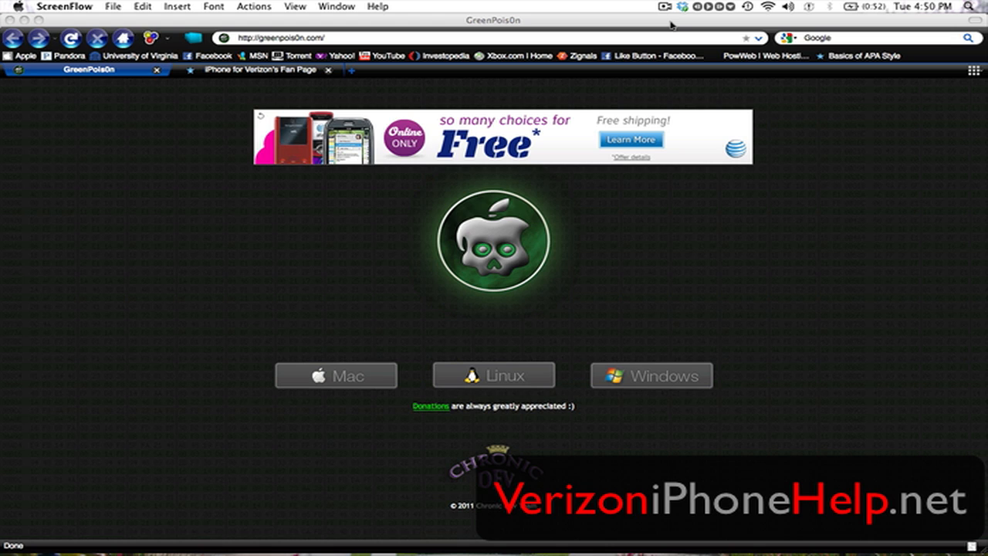
mouse_move(364, 340)
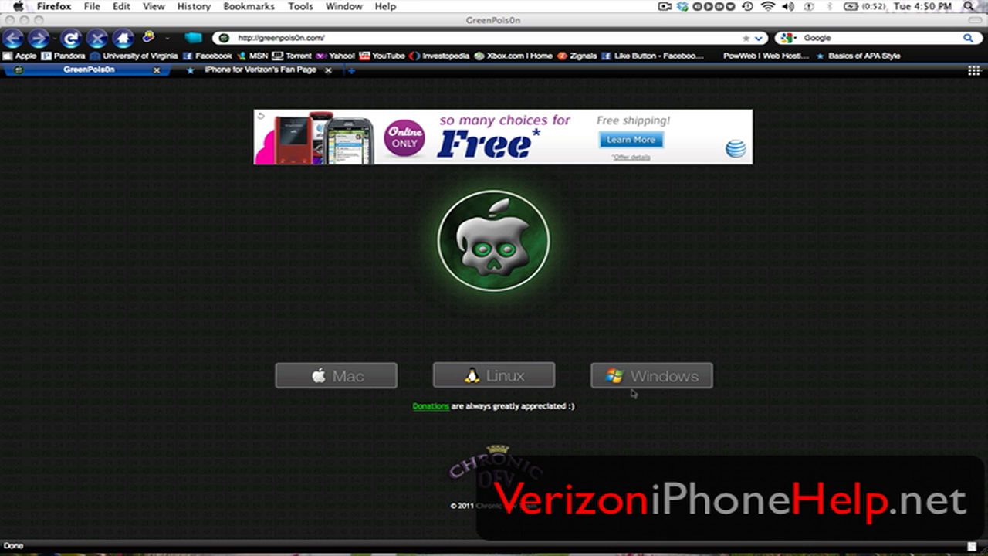
mouse_move(335, 376)
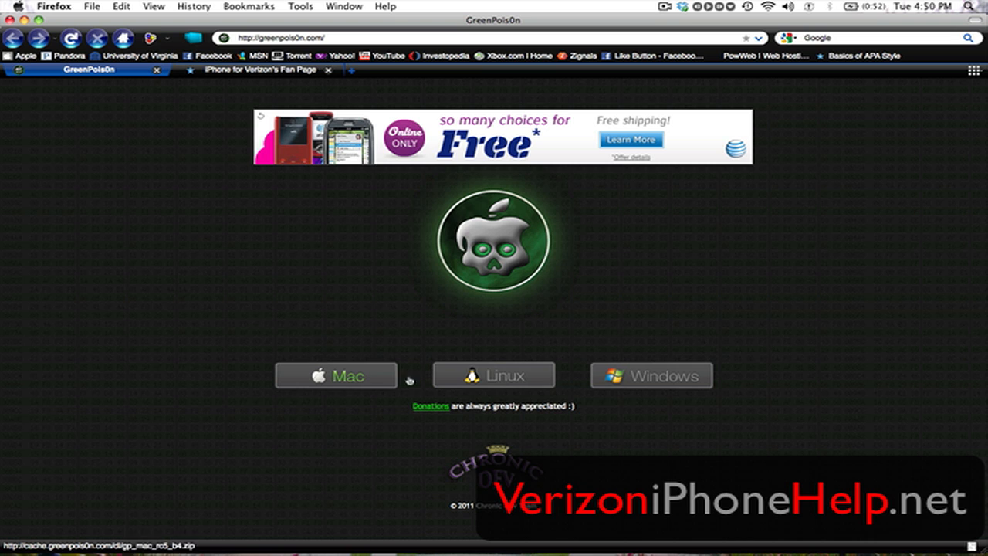
Step: Download the Mac version of greenpois0n from greenpois0n.com into Downloads
click(336, 375)
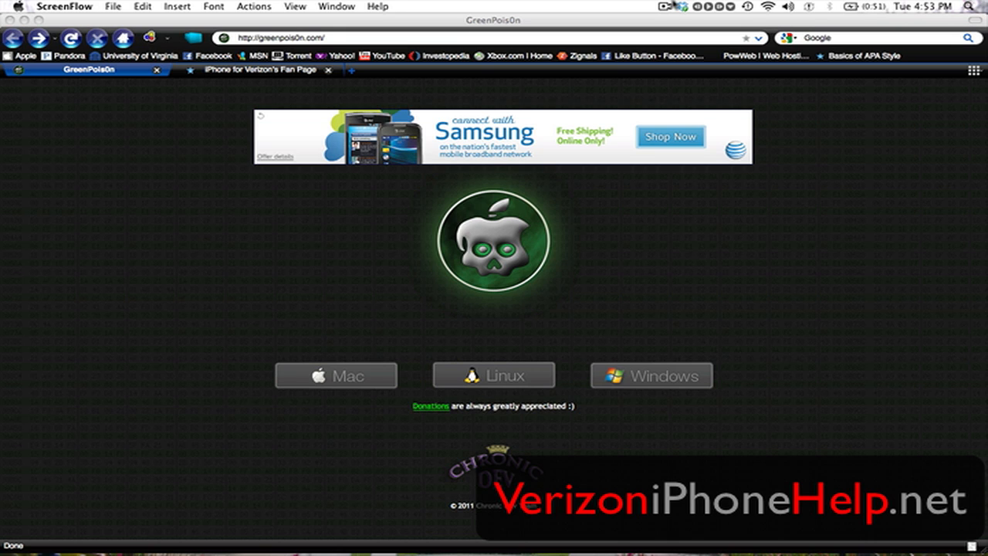
mouse_move(314, 158)
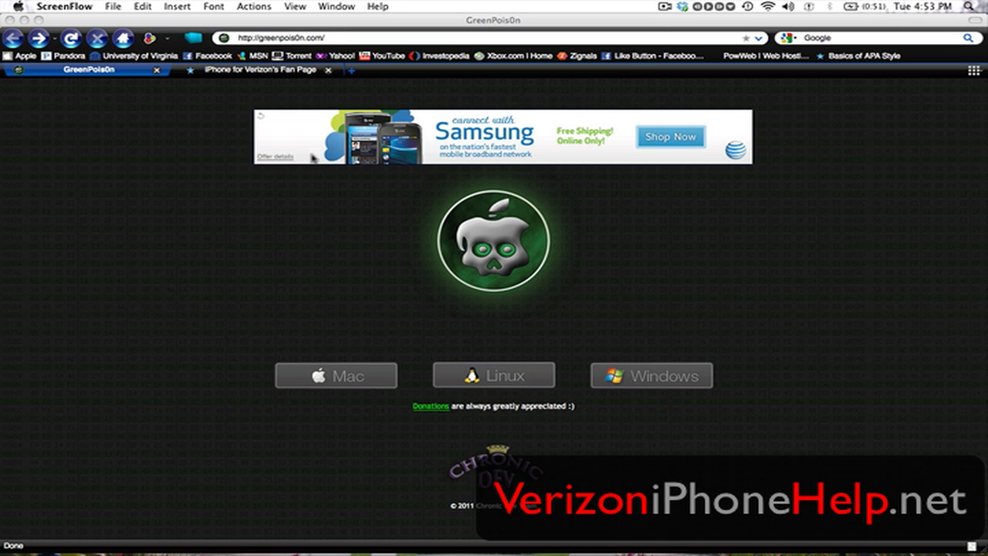
mouse_move(362, 259)
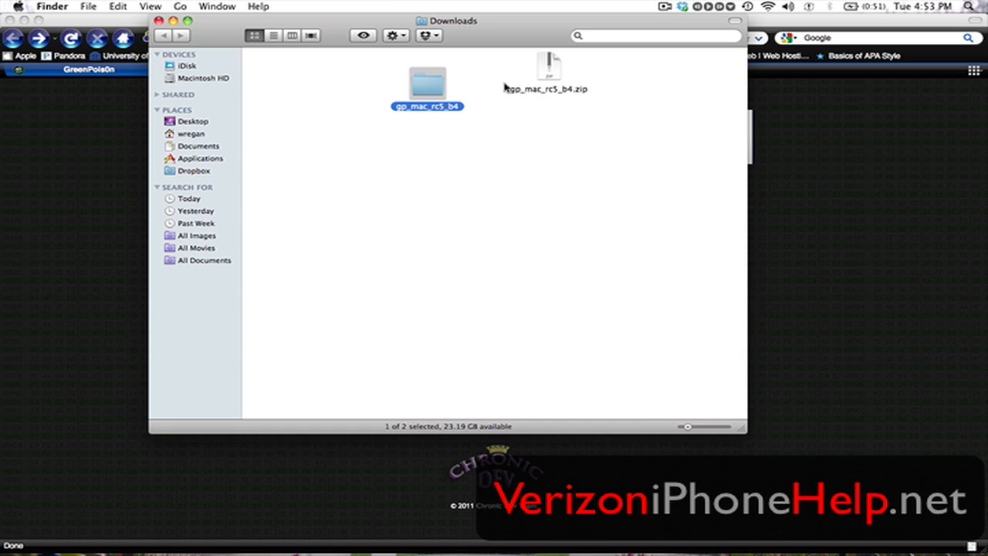
Step: Launch greenpois0n from the gp_mac_rc5_b4 folder, approving the downloaded-app warning
double_click(426, 79)
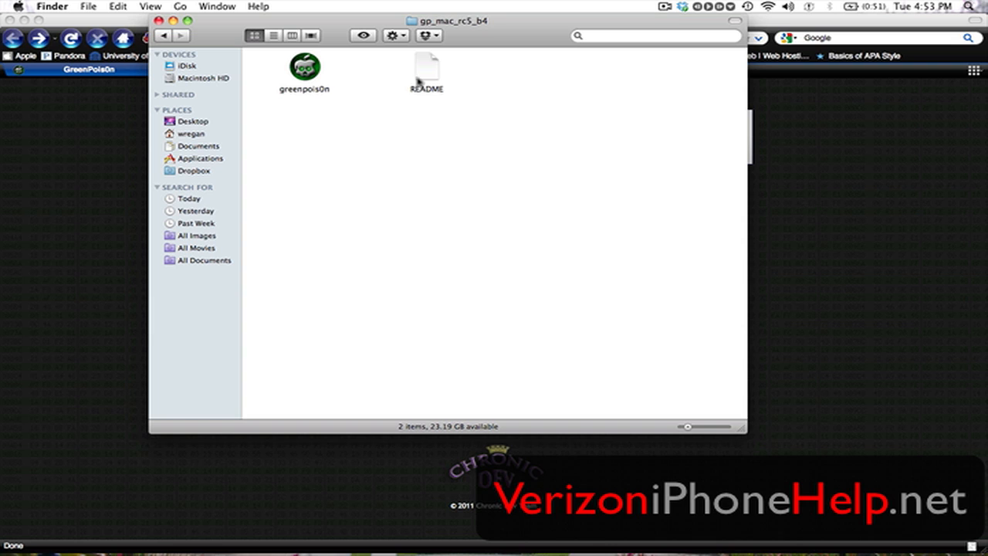
mouse_move(419, 81)
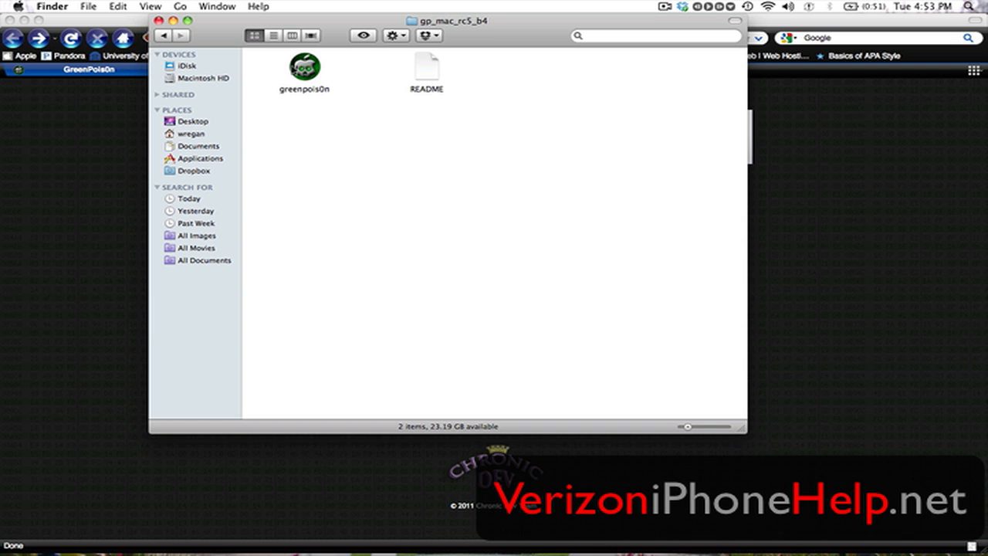
double_click(303, 65)
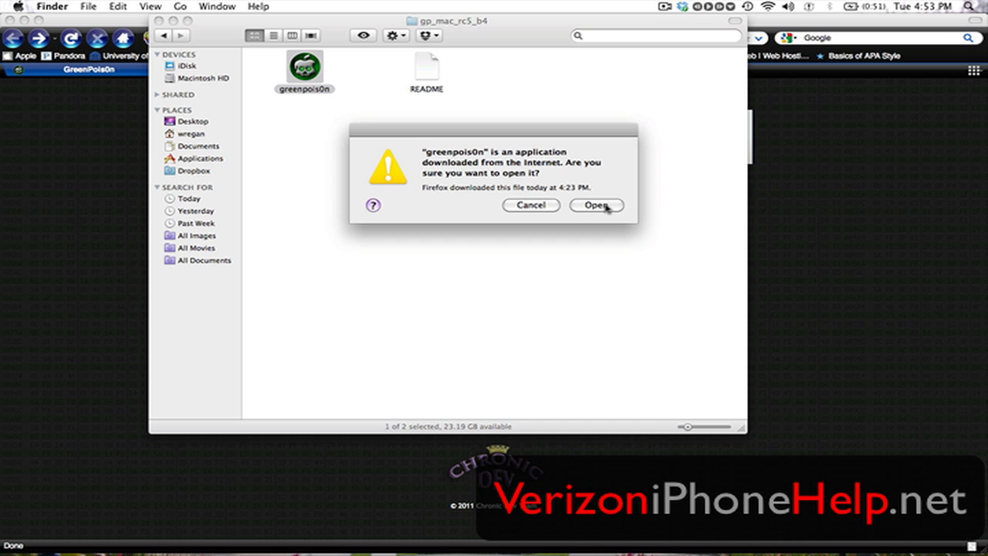
click(596, 205)
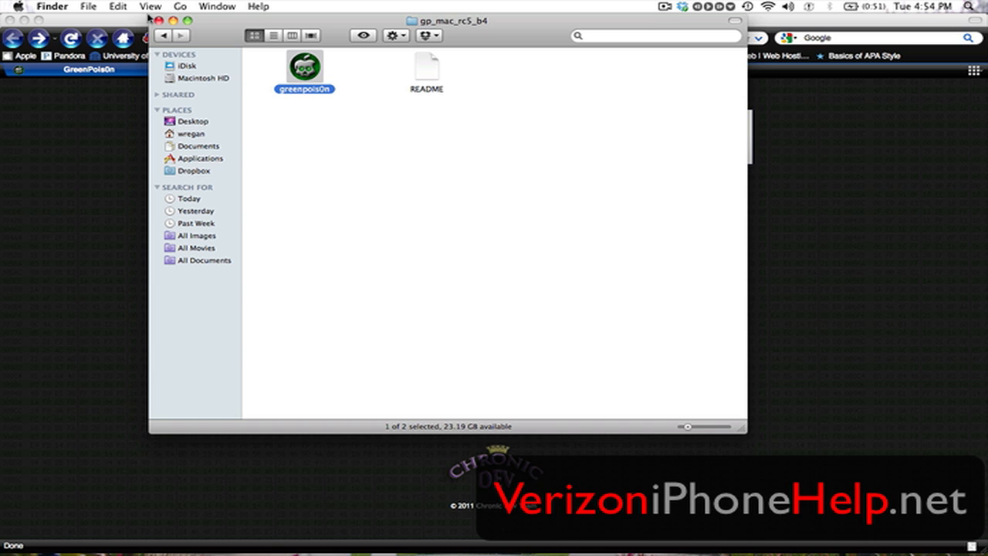
mouse_move(413, 58)
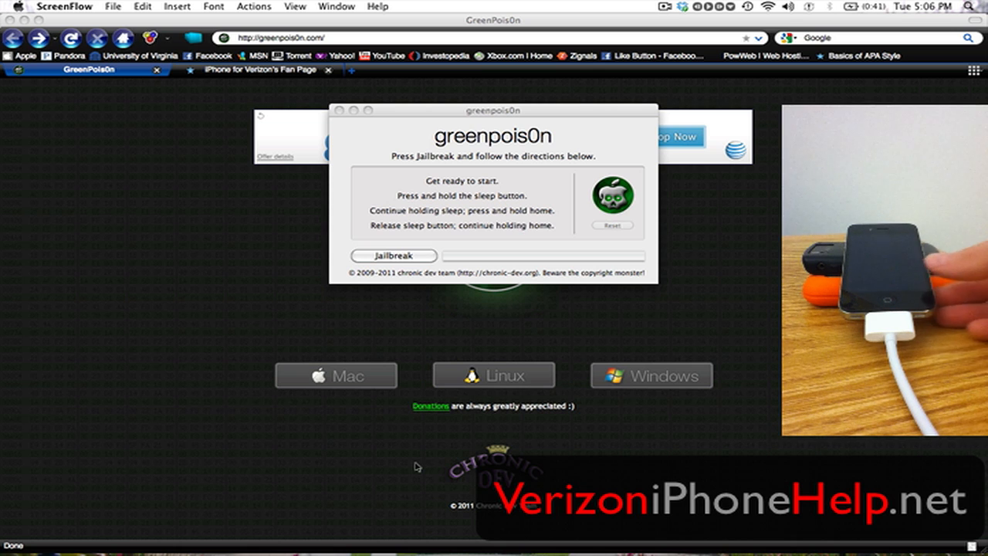
mouse_move(458, 190)
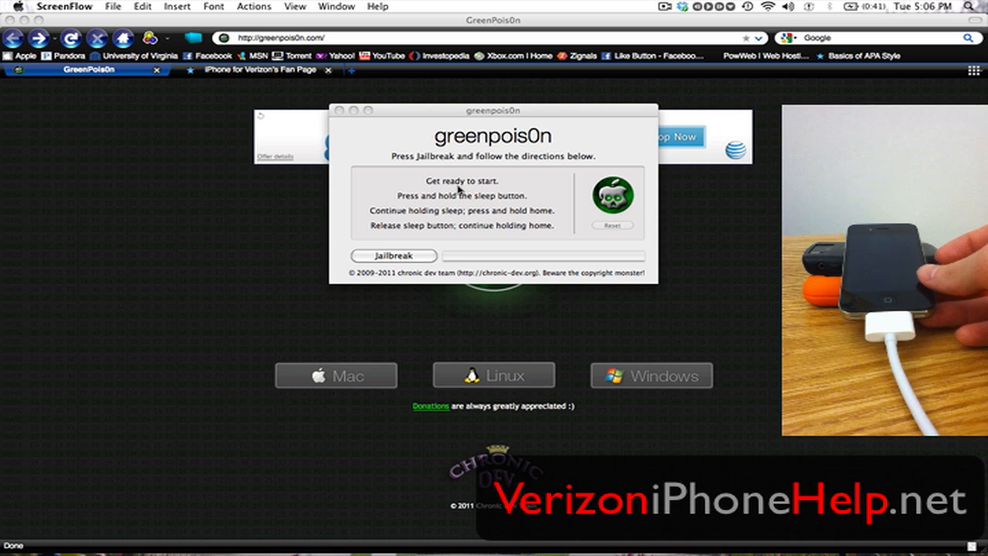
mouse_move(457, 151)
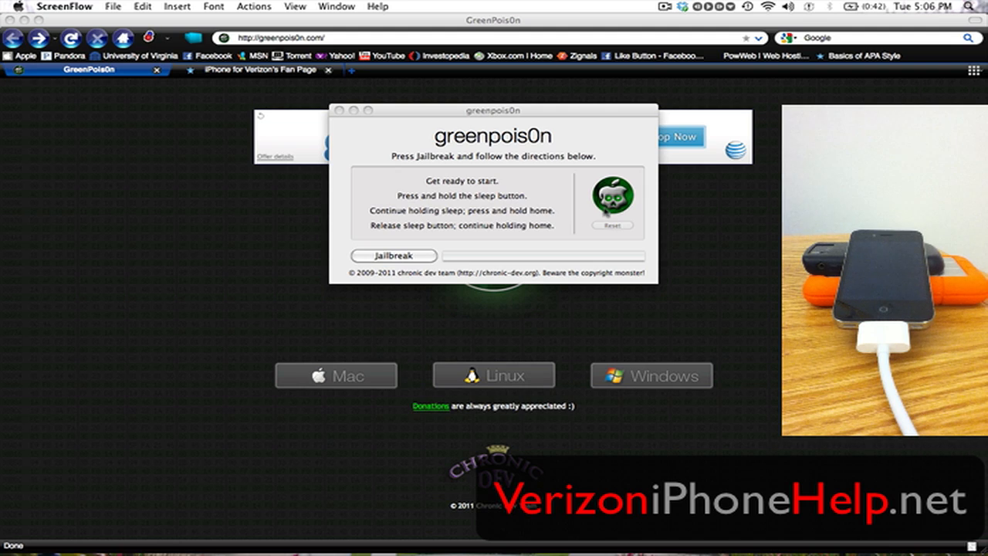
mouse_move(610, 208)
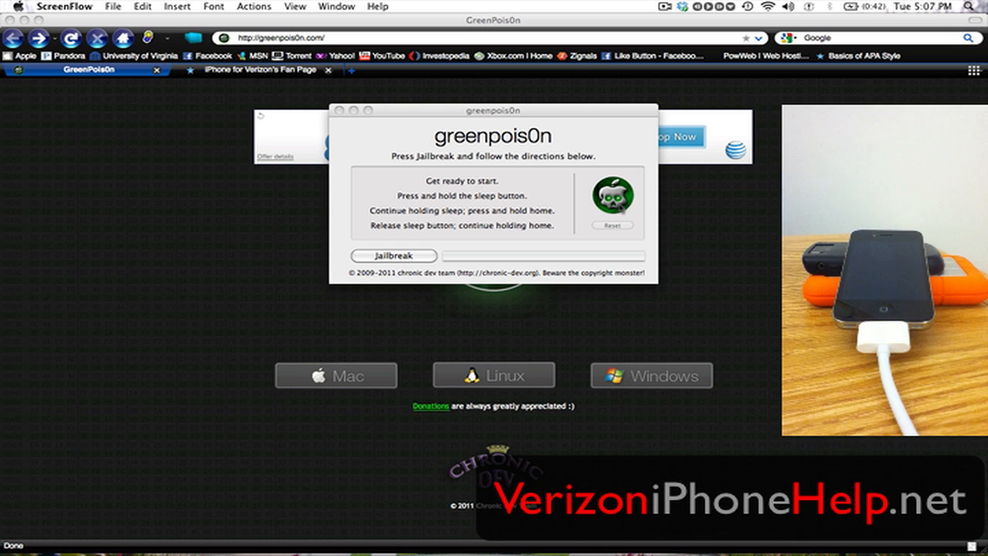
mouse_move(466, 255)
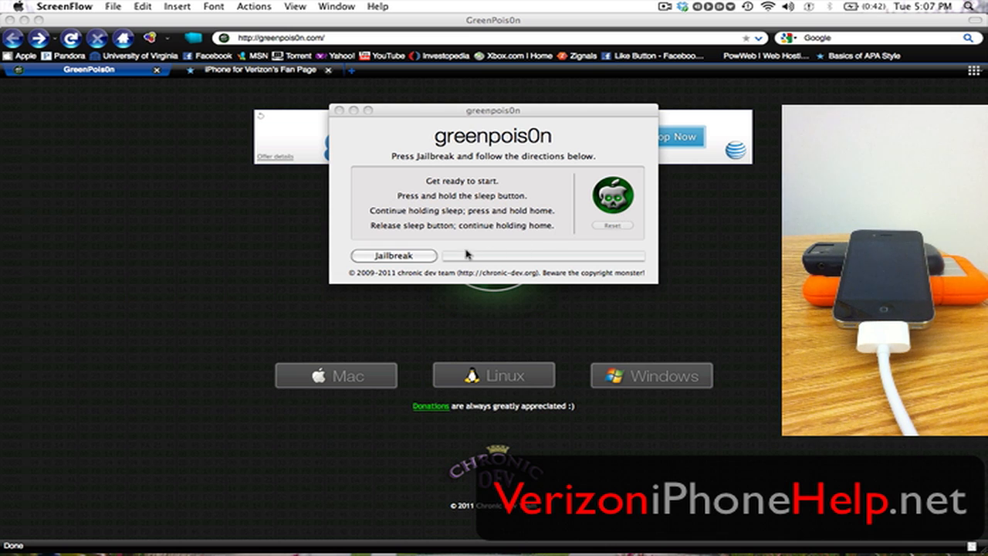
mouse_move(423, 256)
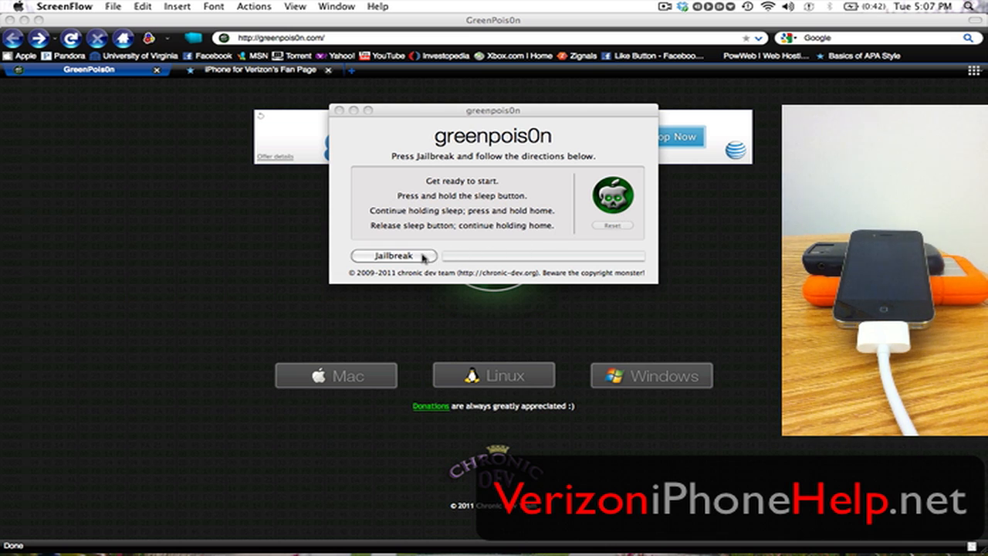
Step: Start the jailbreak and follow the timed sleep/home button countdown into DFU mode
click(393, 256)
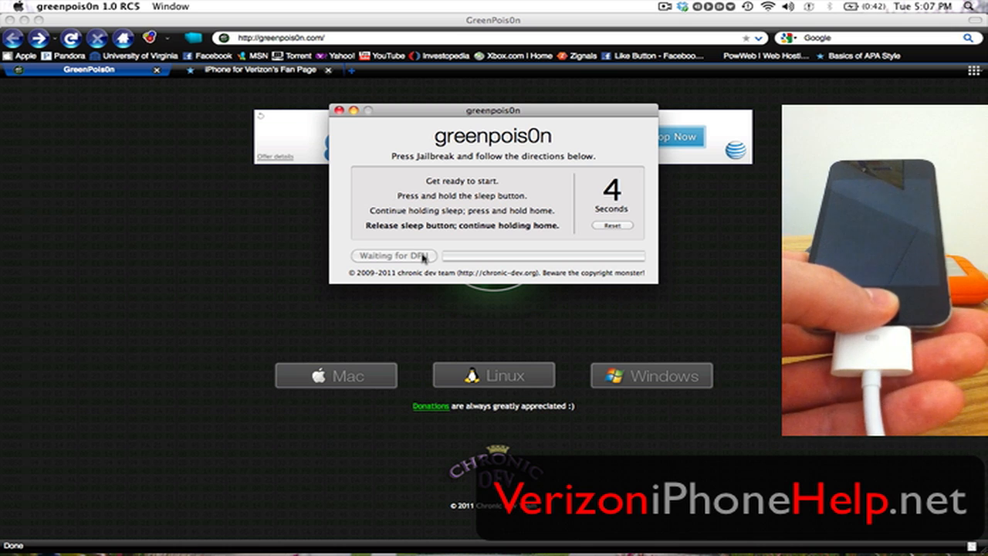
click(394, 255)
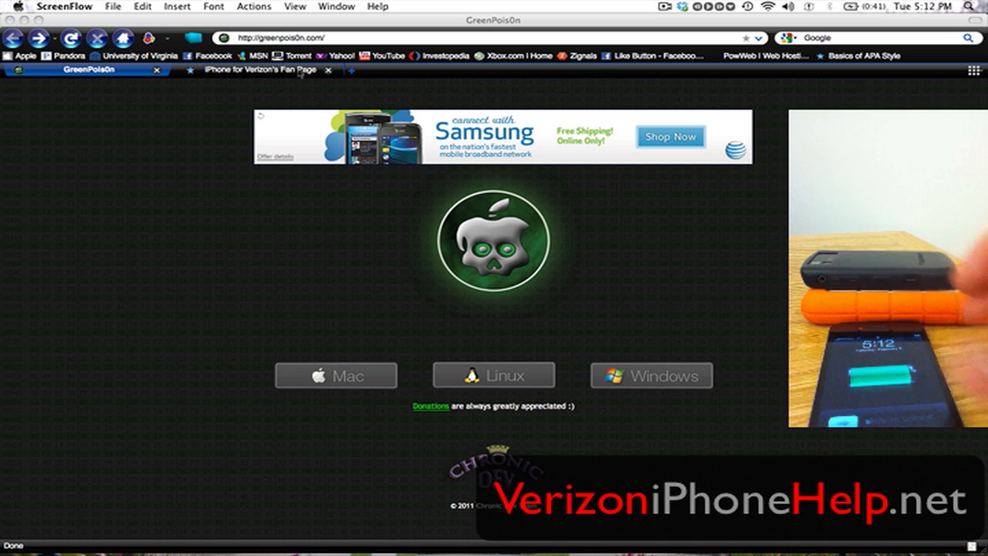
Step: Browse the VerizoniPhoneHelp.net Jailbreak page with its 4.2.1 video, then return Home
click(258, 69)
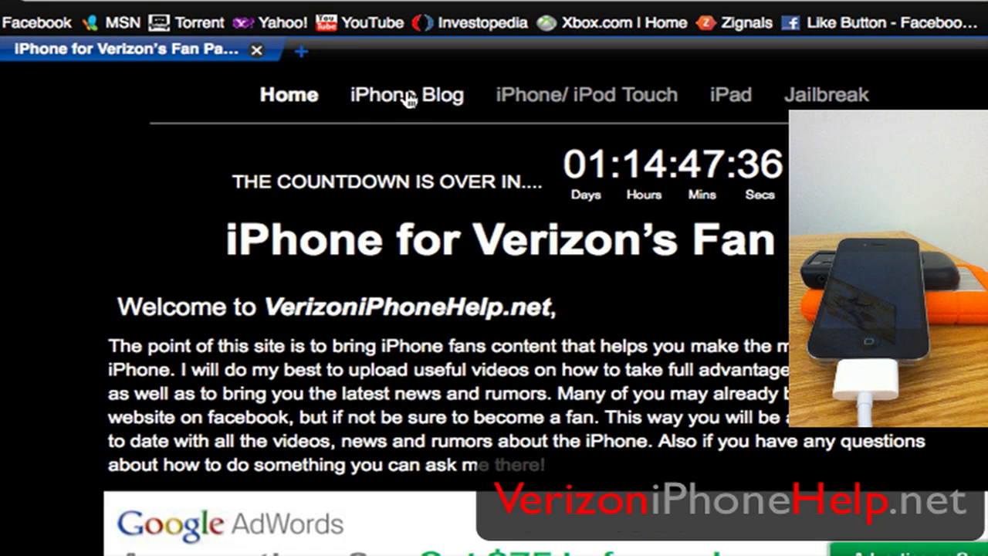
mouse_move(718, 108)
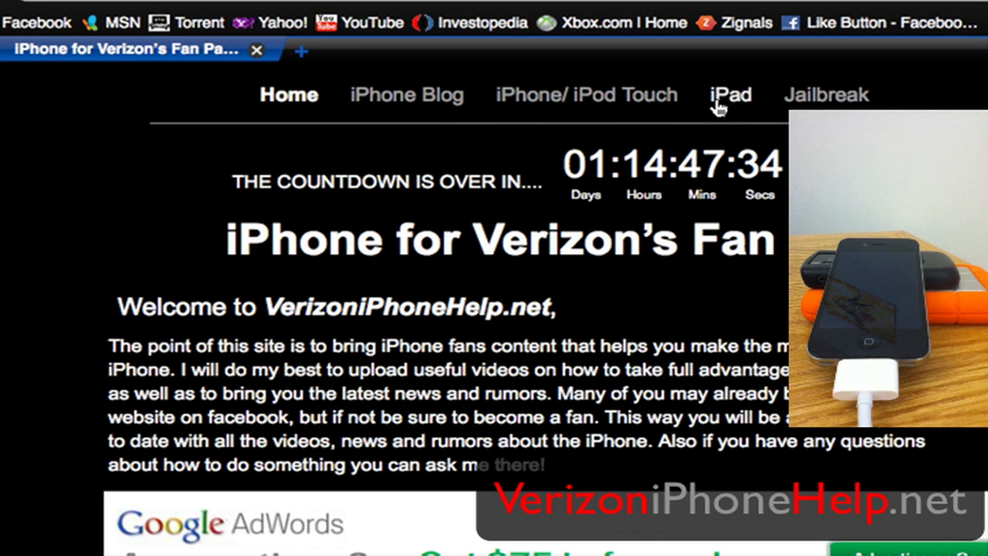
right_click(625, 94)
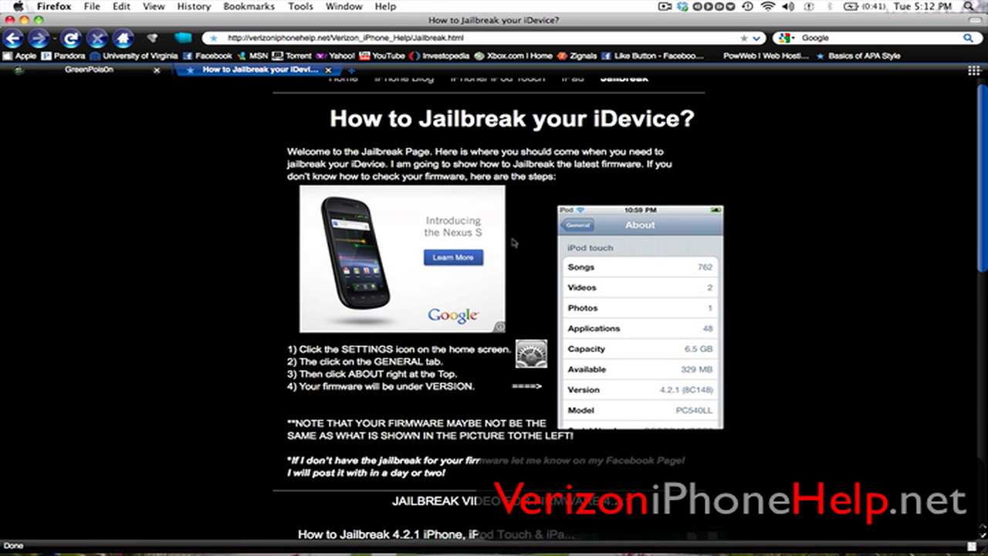
scroll(down, 3)
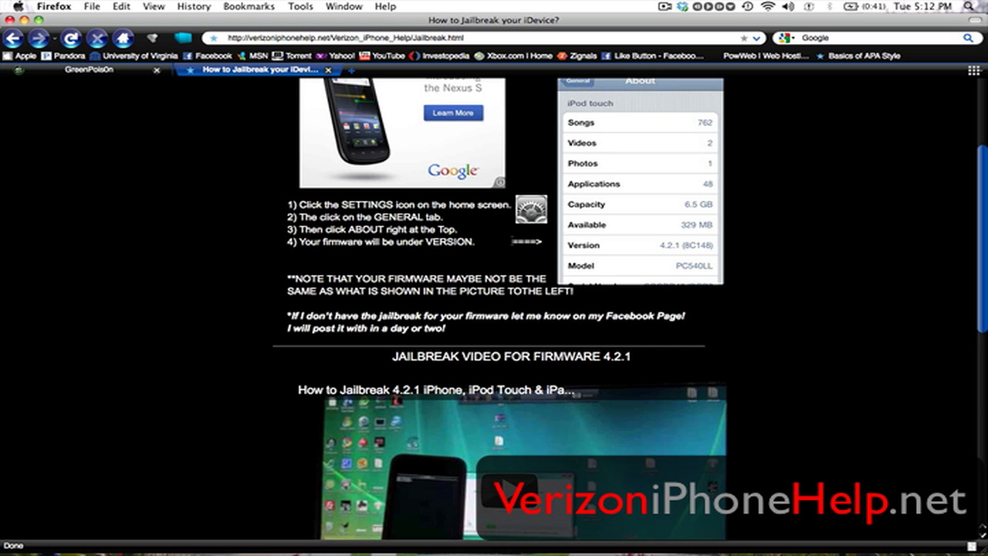
scroll(down, 3)
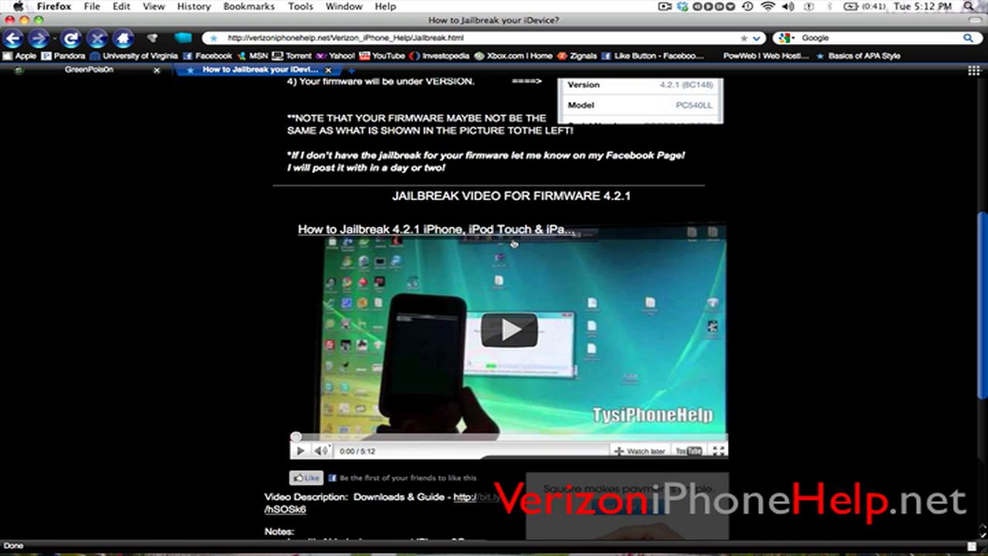
scroll(down, 3)
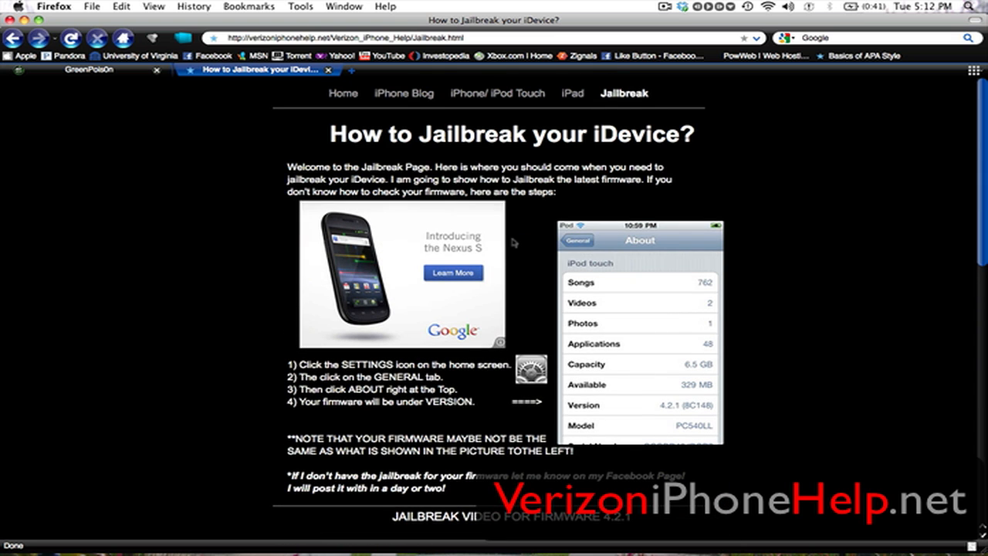
click(342, 93)
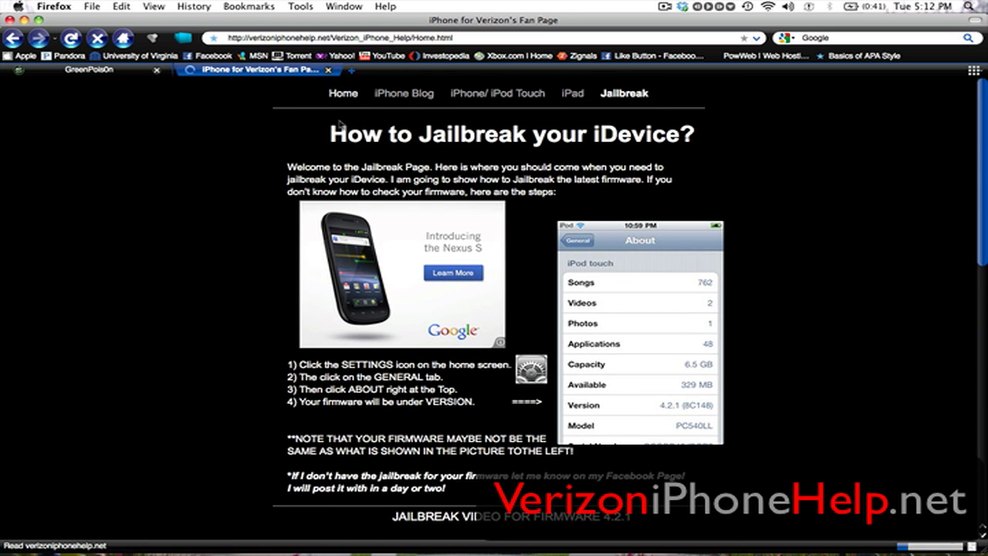
click(343, 92)
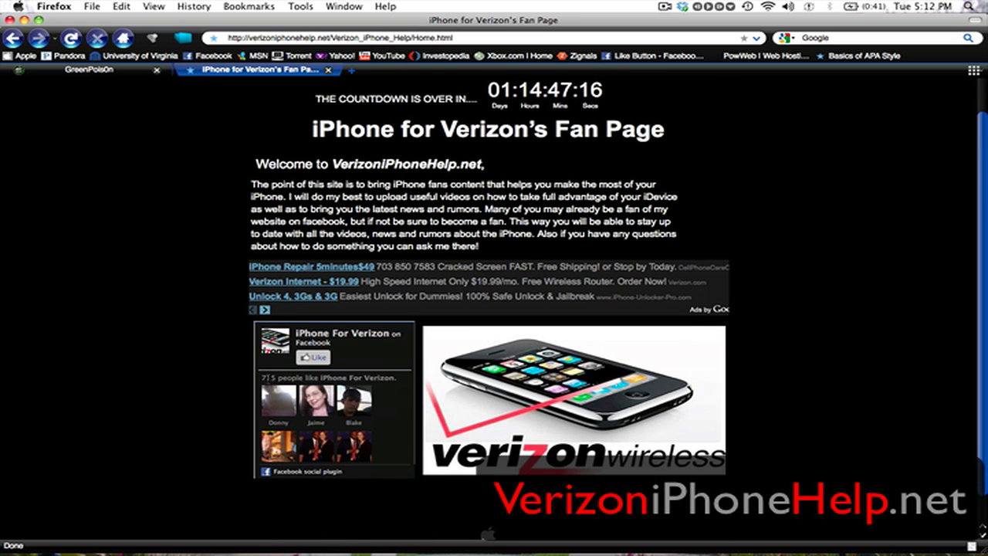